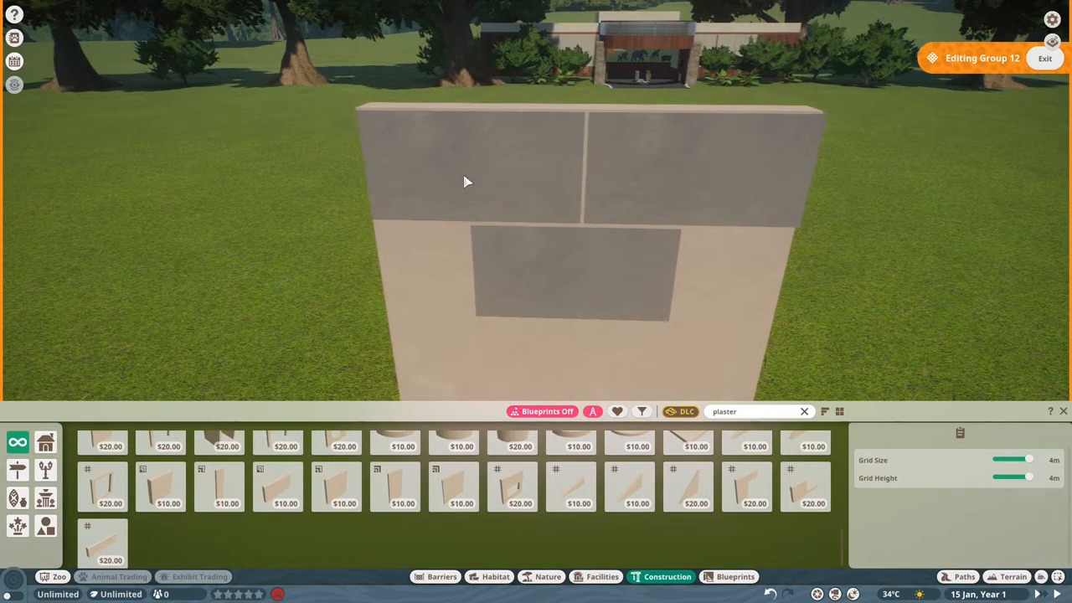
# - Copy grey plaster tile panels and snap them onto the wall in a staggered brick pattern
pyautogui.click(468, 182)
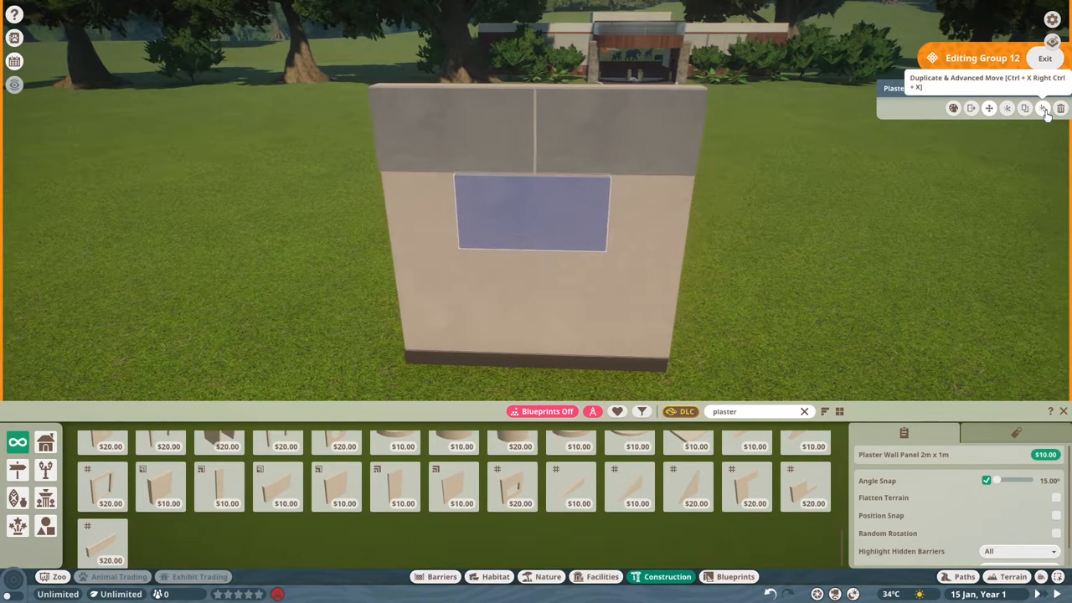
pyautogui.click(1043, 108)
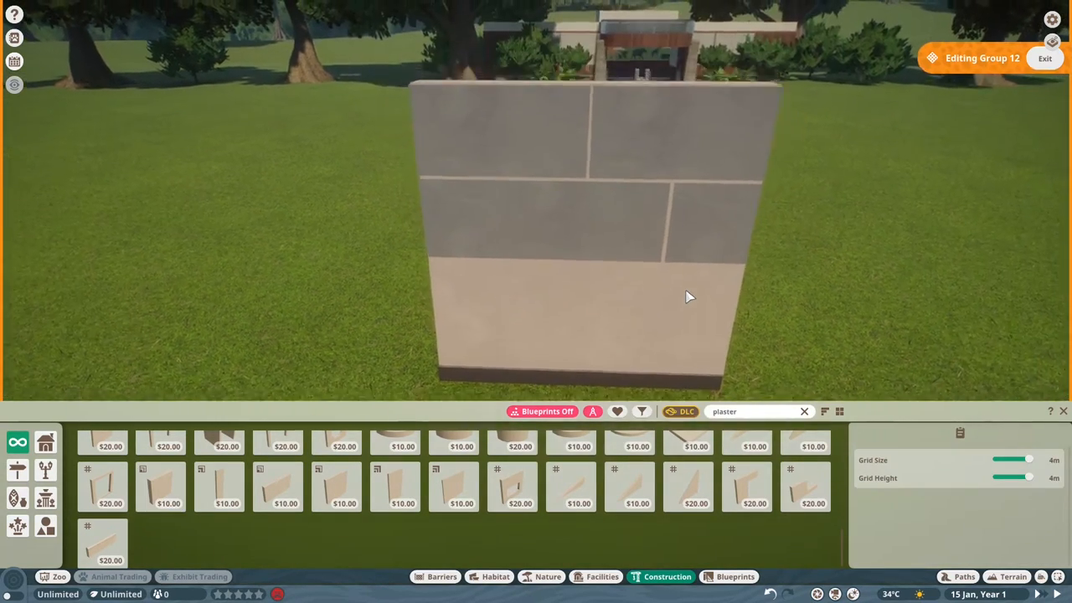
pyautogui.scroll(3)
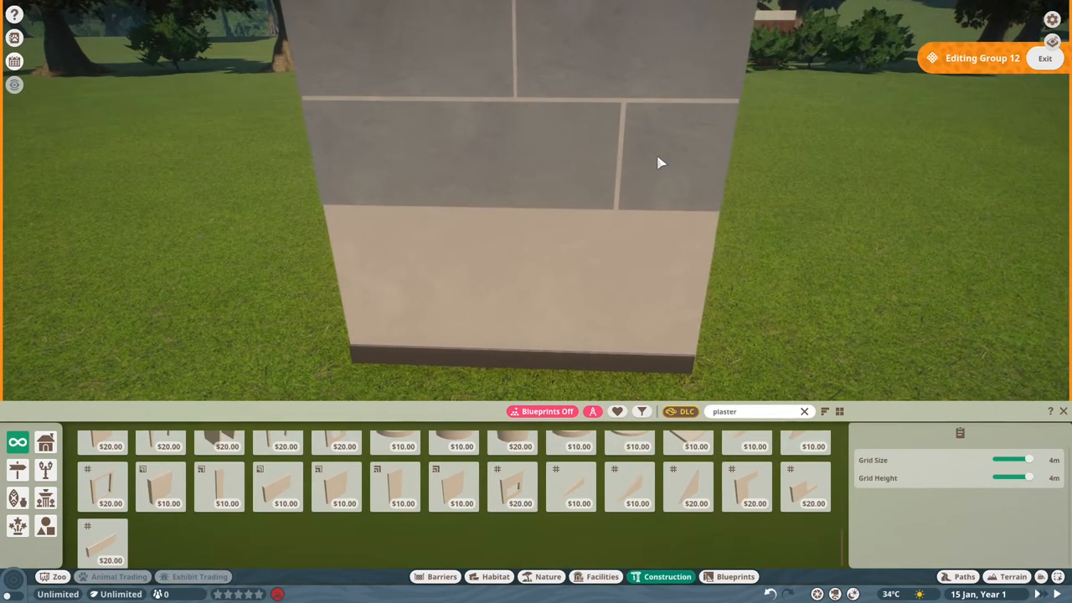
pyautogui.click(511, 155)
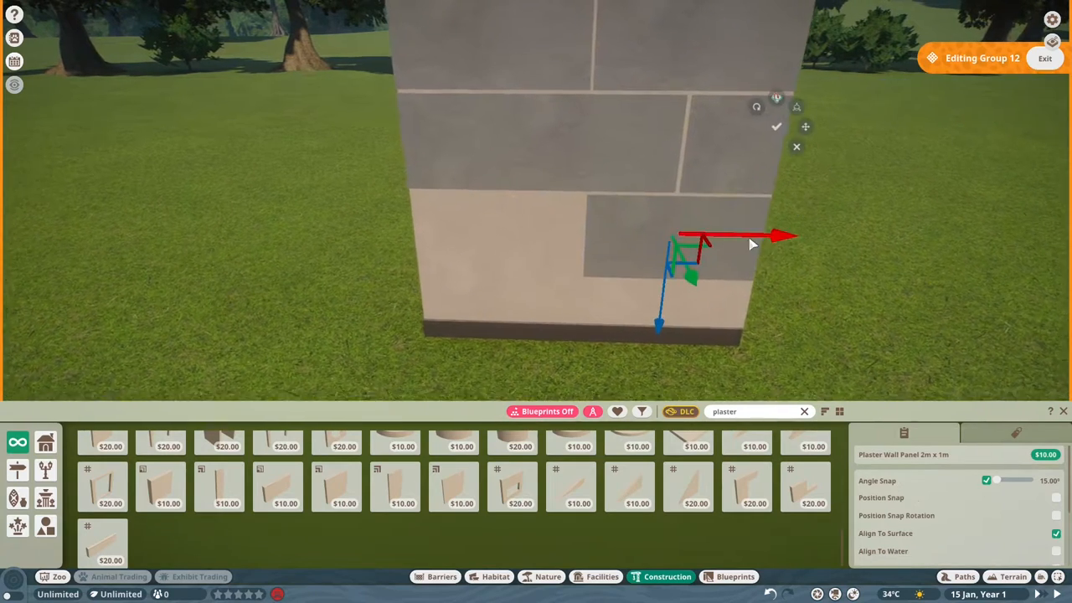
pyautogui.click(159, 486)
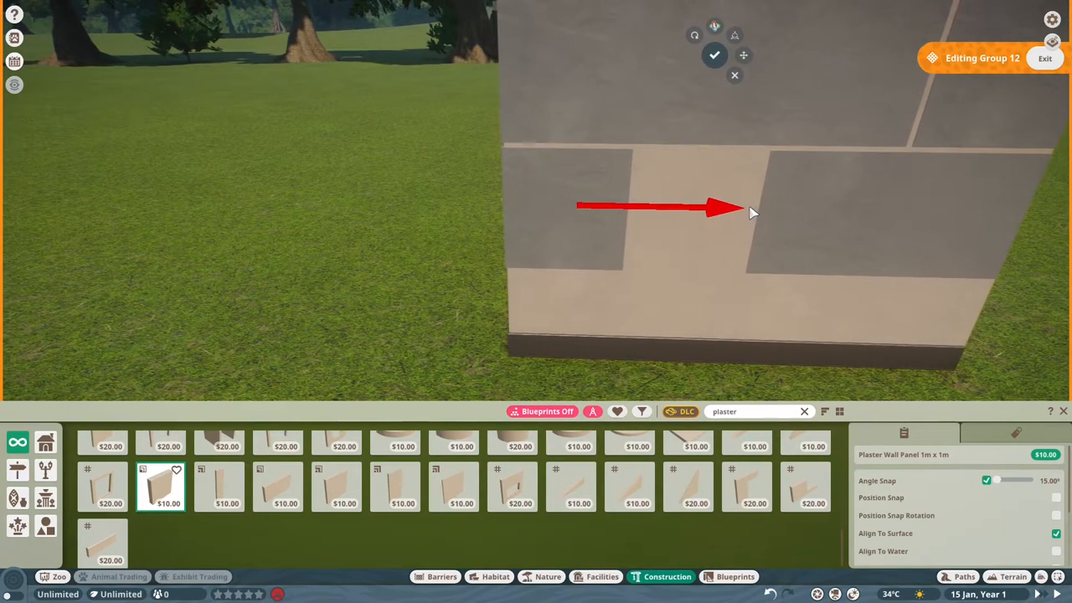
pyautogui.click(394, 487)
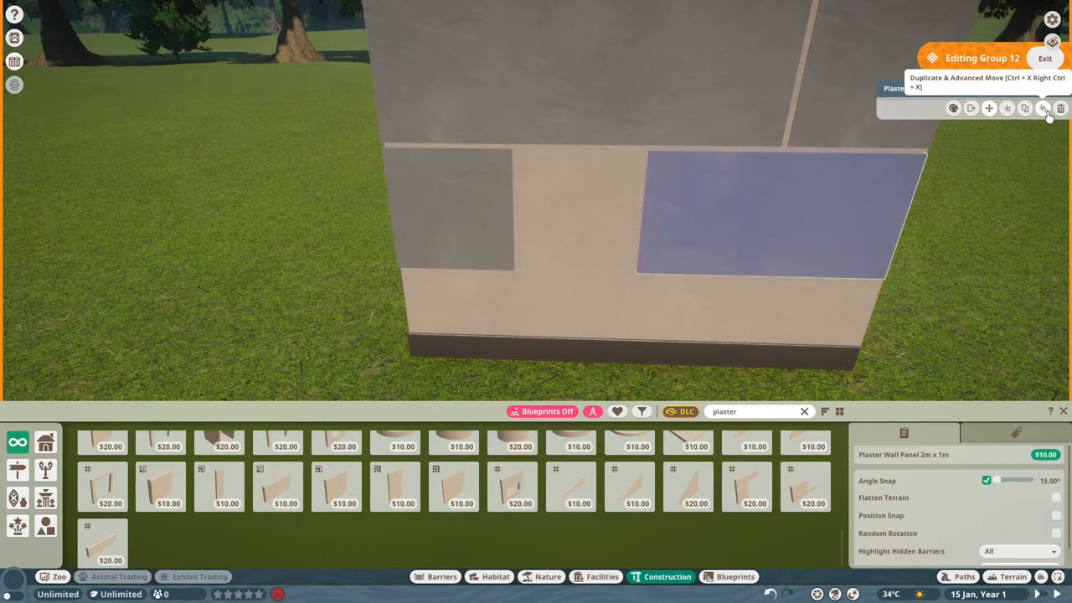
pyautogui.click(1042, 108)
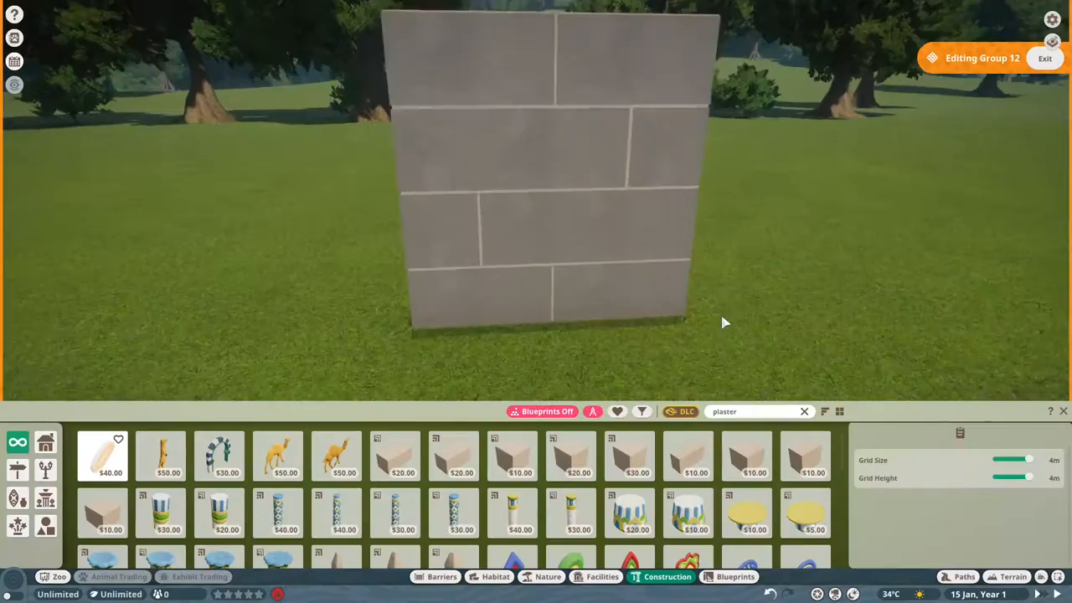
# - Search the construction pieces for 'metal'
pyautogui.write('metal')
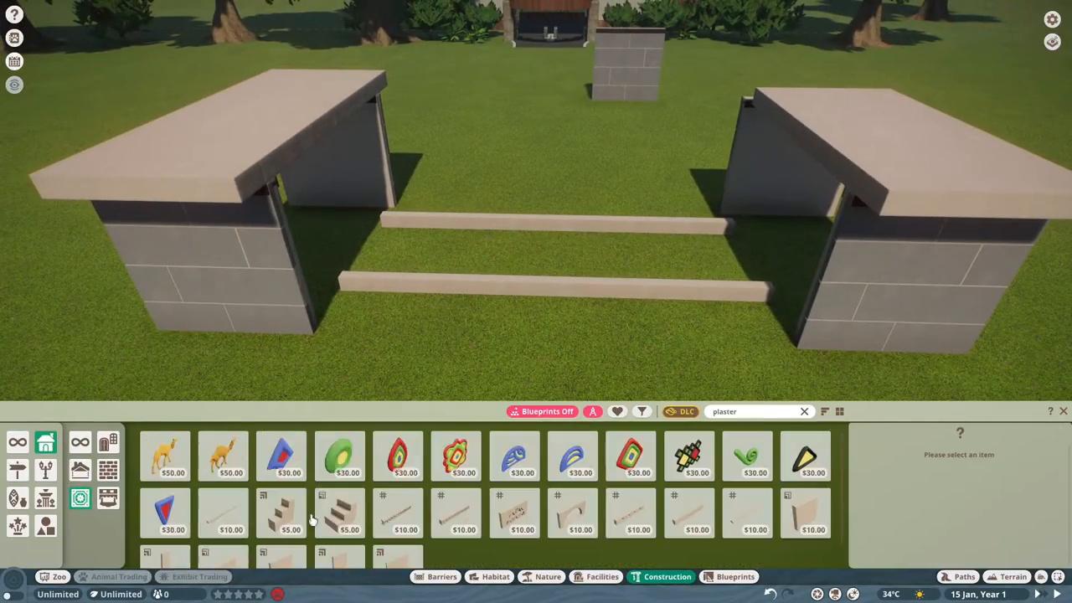
# - Place a dark metal panel on a pillar's inner face and confirm its position
pyautogui.click(339, 544)
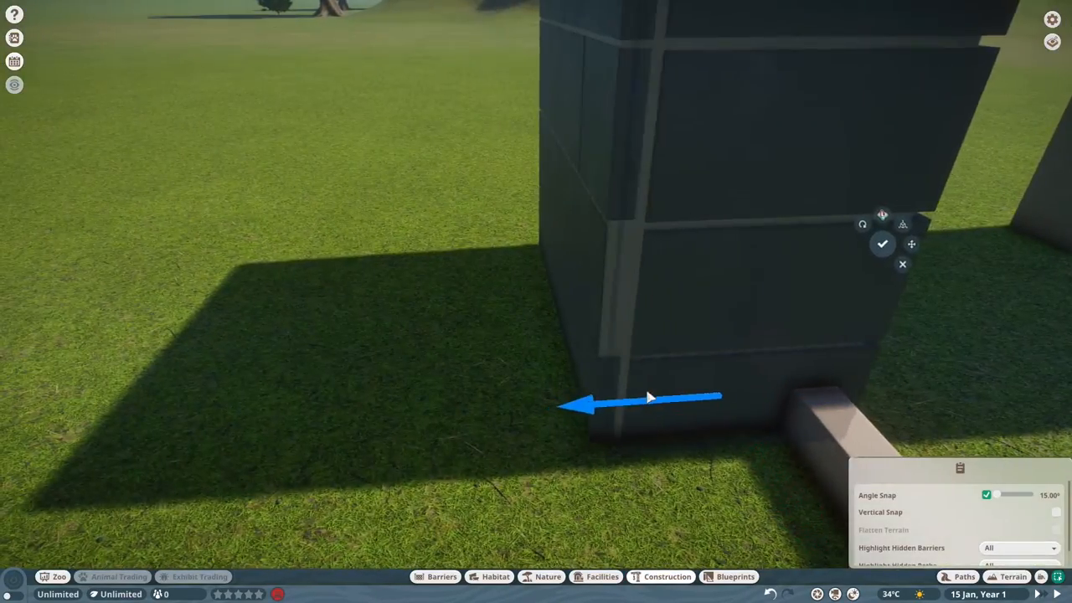
pyautogui.click(911, 244)
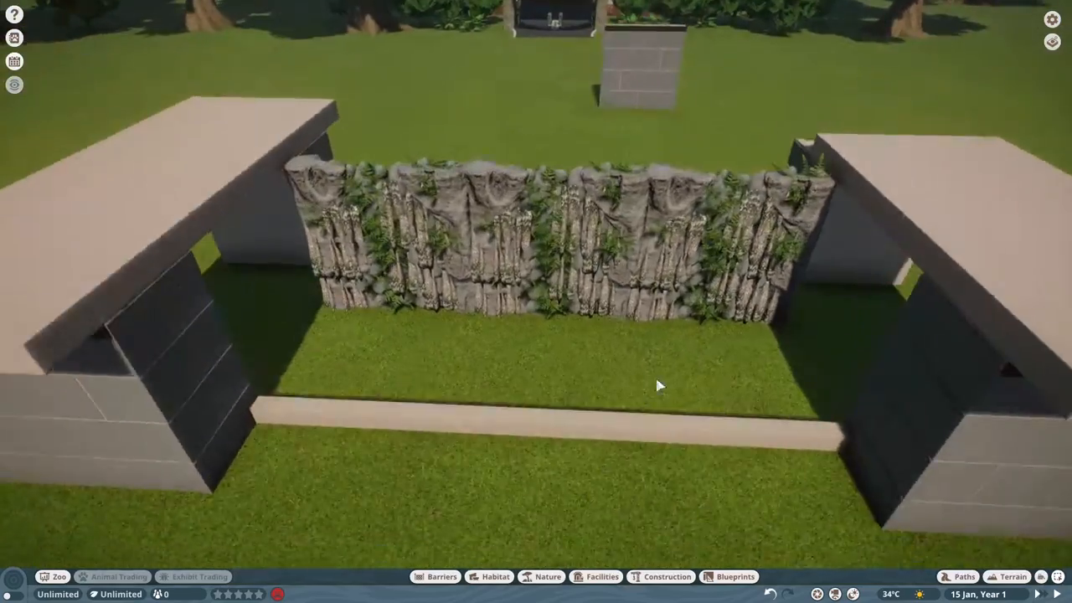
# - Place a plaster wall piece on the grid in front of the tiled pillar
pyautogui.click(661, 576)
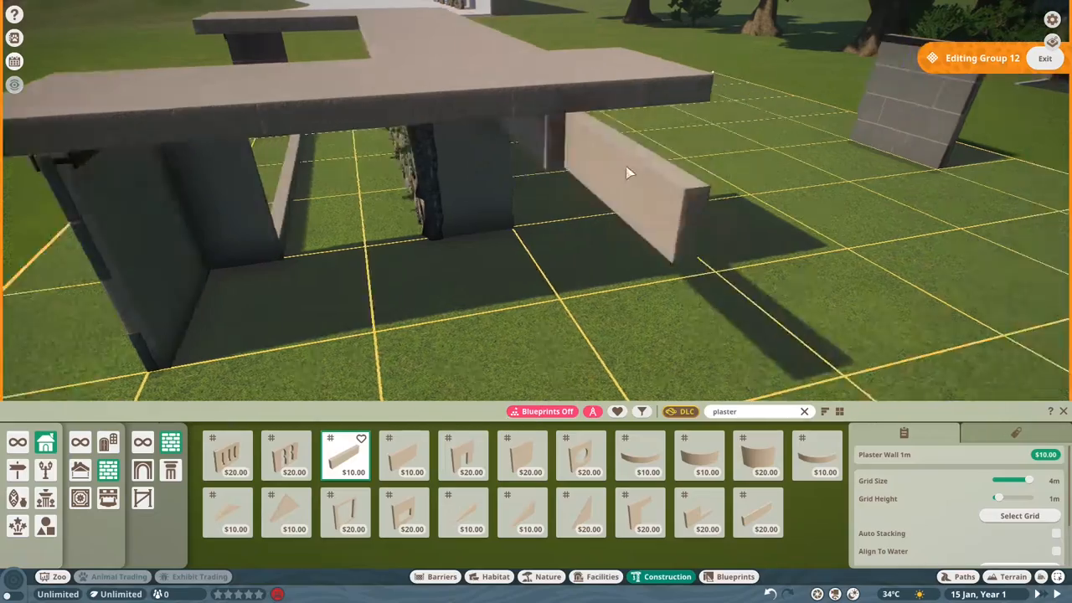
pyautogui.click(521, 455)
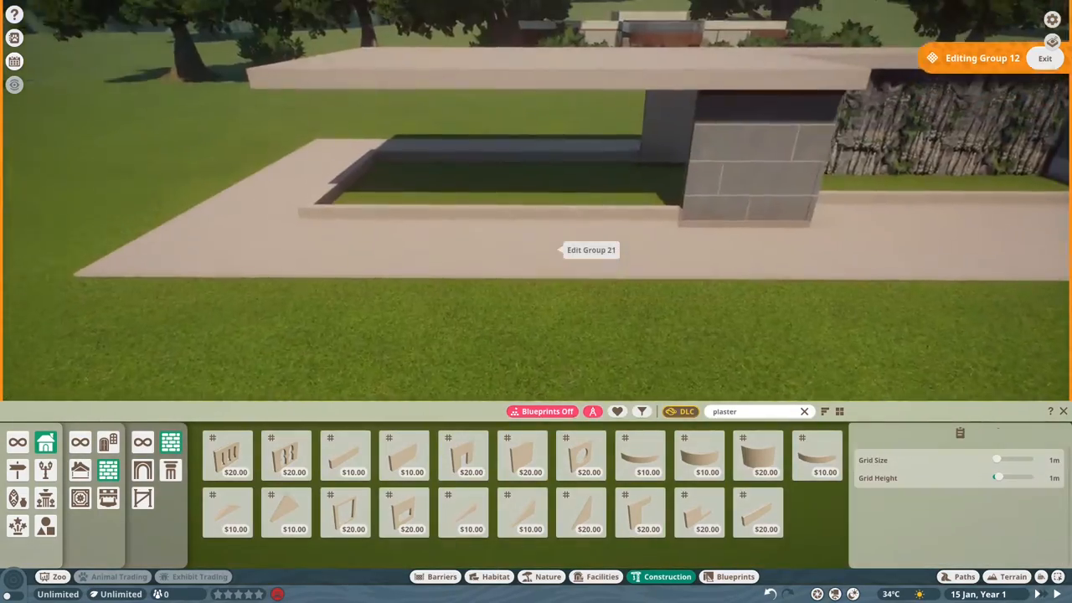
# - Search 'glass' and place thin 4m x 2m modern glass panels along the front
pyautogui.write('glass p')
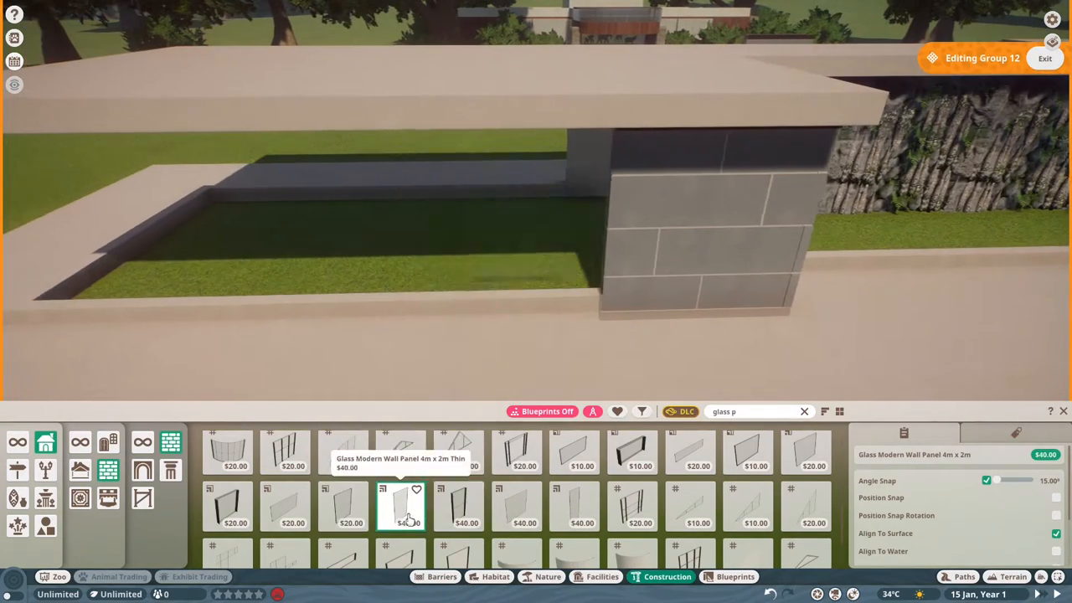
pyautogui.click(517, 506)
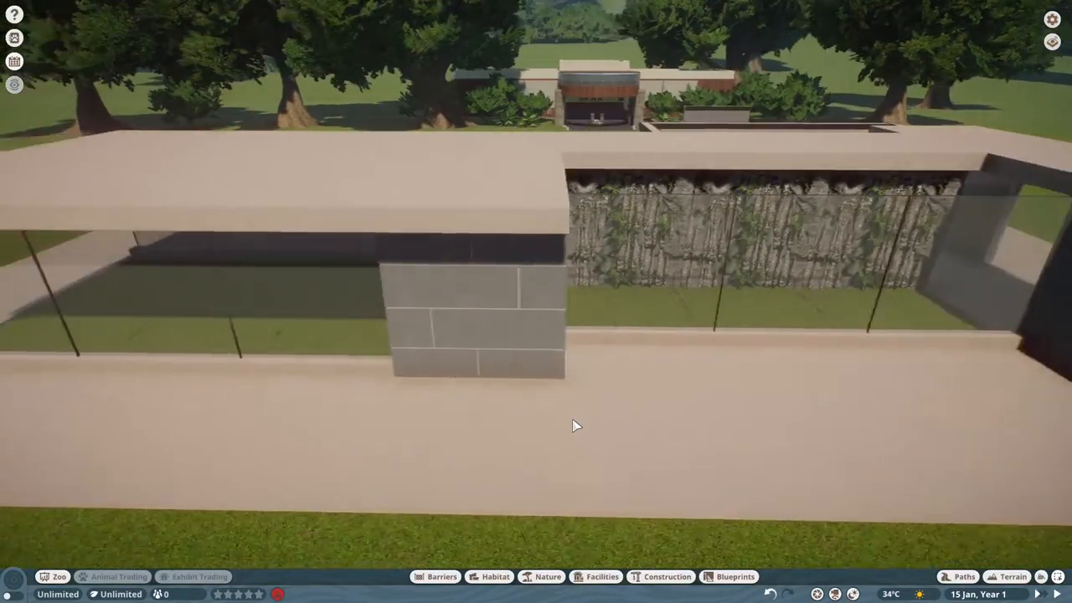
pyautogui.click(661, 577)
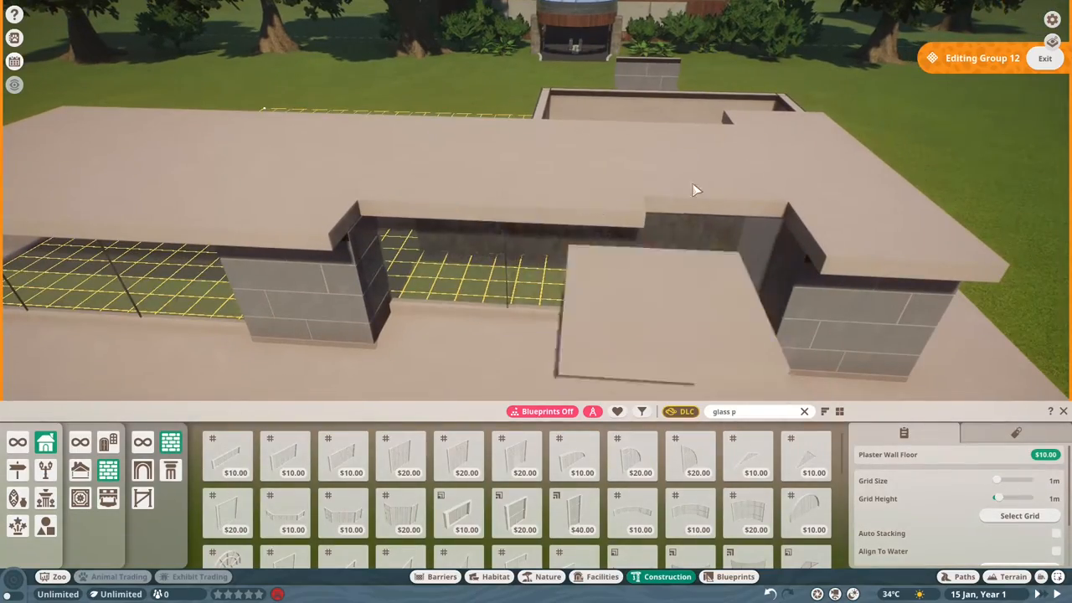
# - Extend the roof with a plaster floor piece and fill the wall openings with glass panels
pyautogui.click(1044, 58)
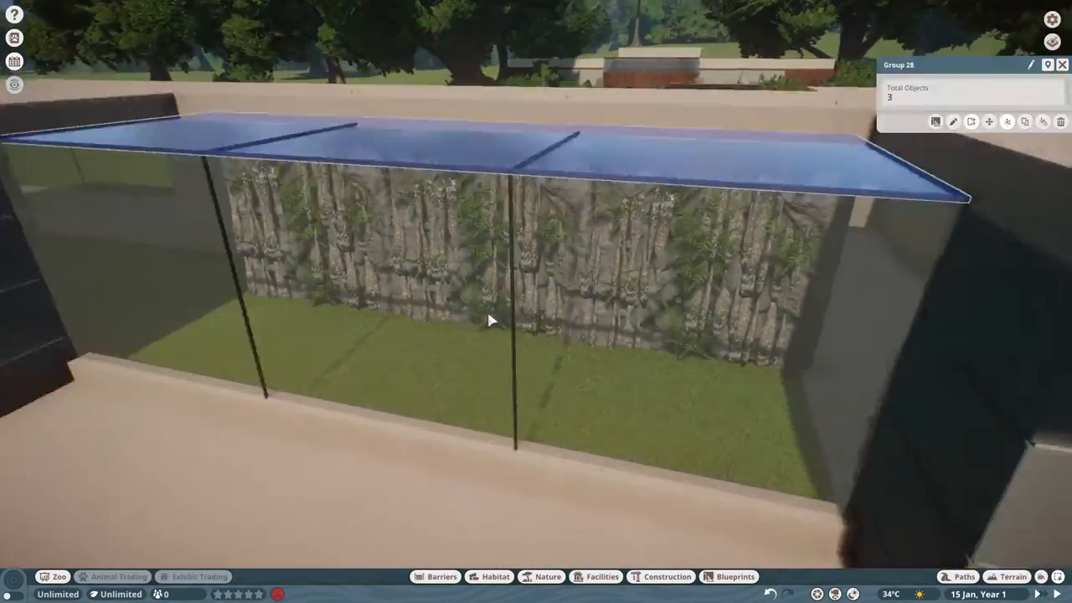
pyautogui.click(667, 576)
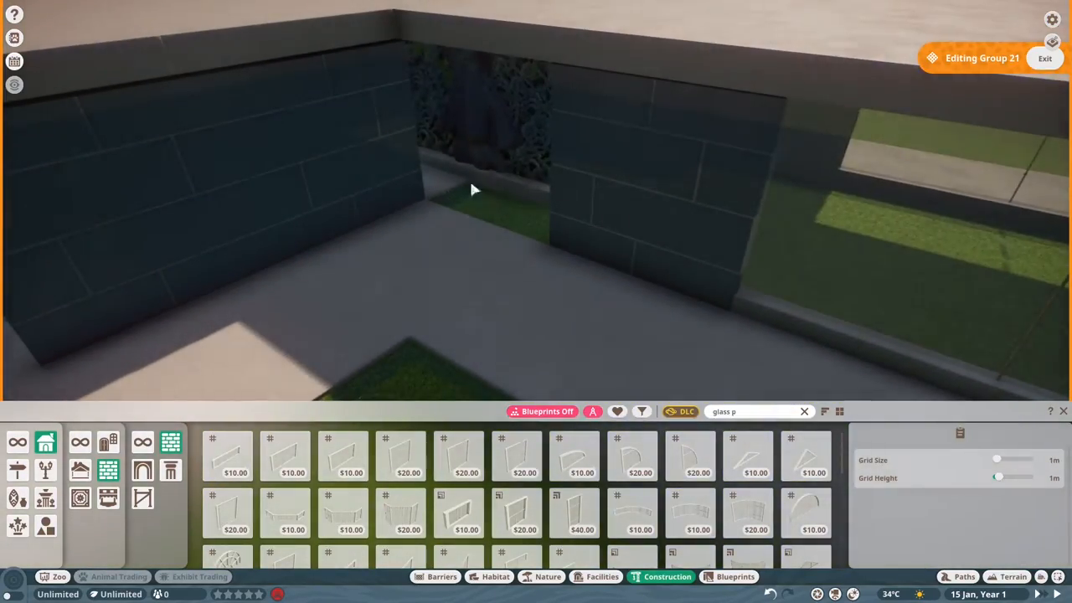
pyautogui.click(1045, 58)
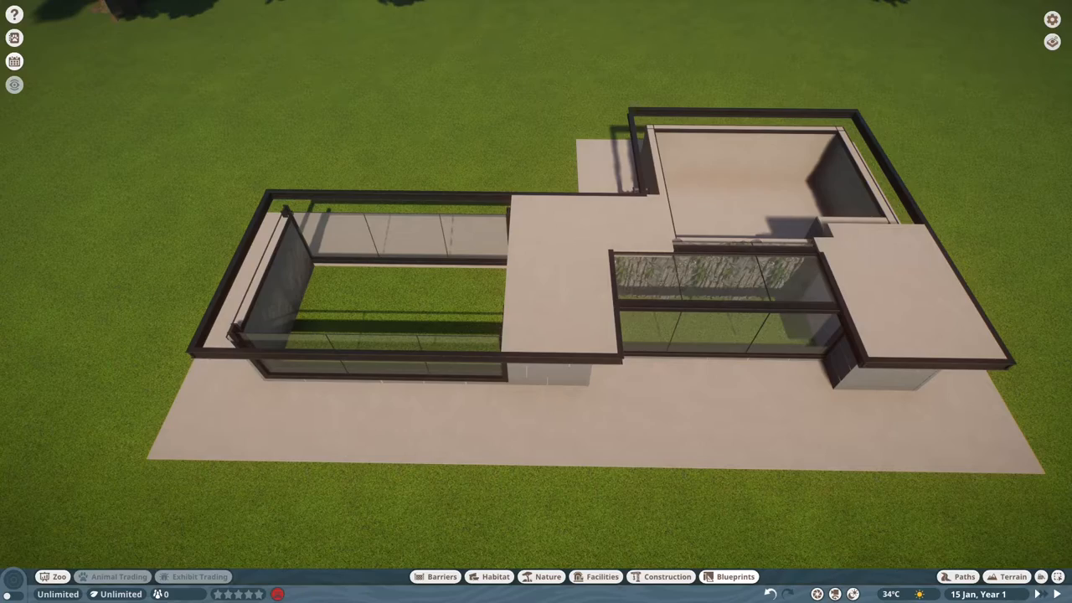
pyautogui.moveTo(384, 459)
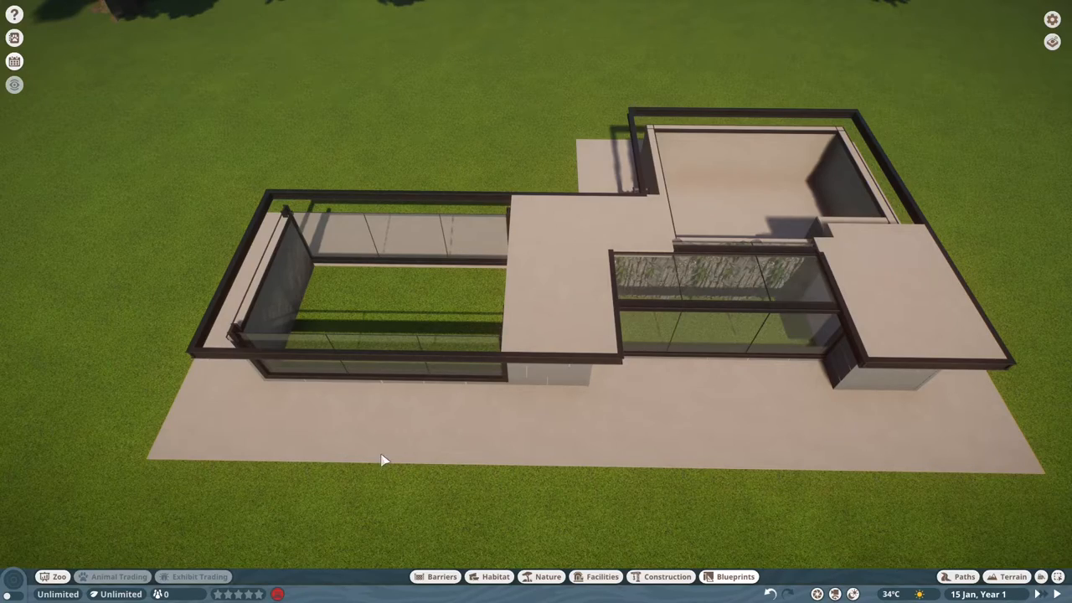
# - Surround the sandy pond floor beneath the vine rock wall with grey rocks
pyautogui.click(542, 576)
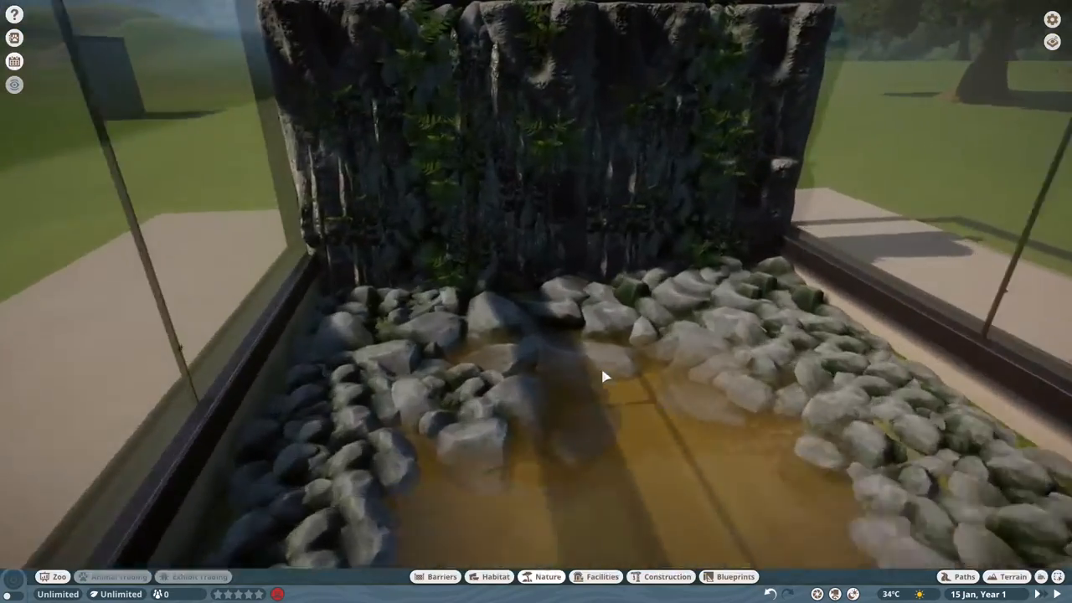
# - Turn off natural colour on the pond water and raise its Bubbles and Mist sliders
pyautogui.click(661, 576)
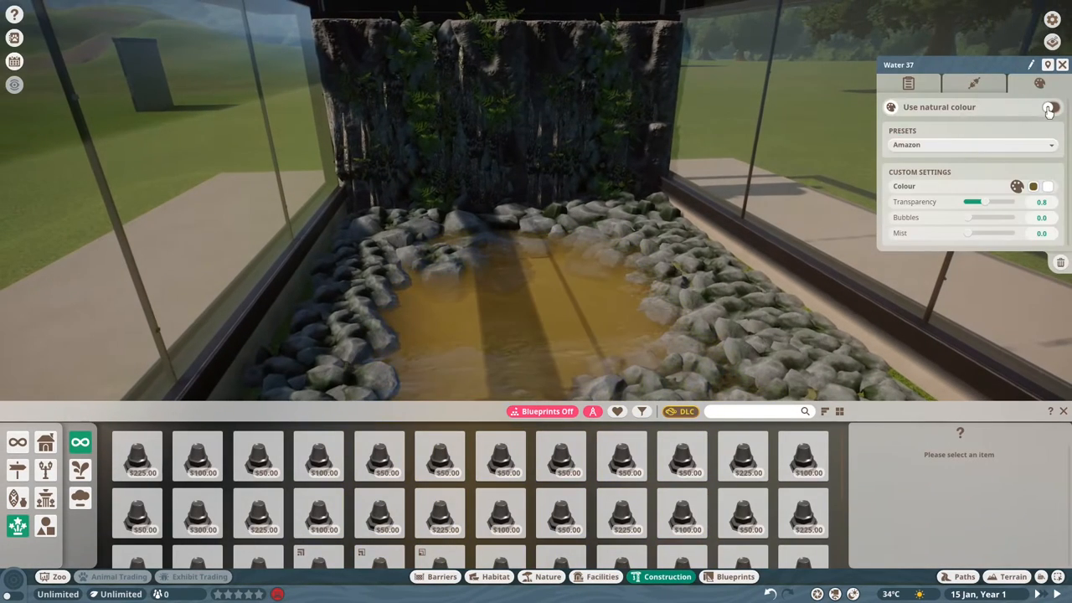
pyautogui.click(1050, 107)
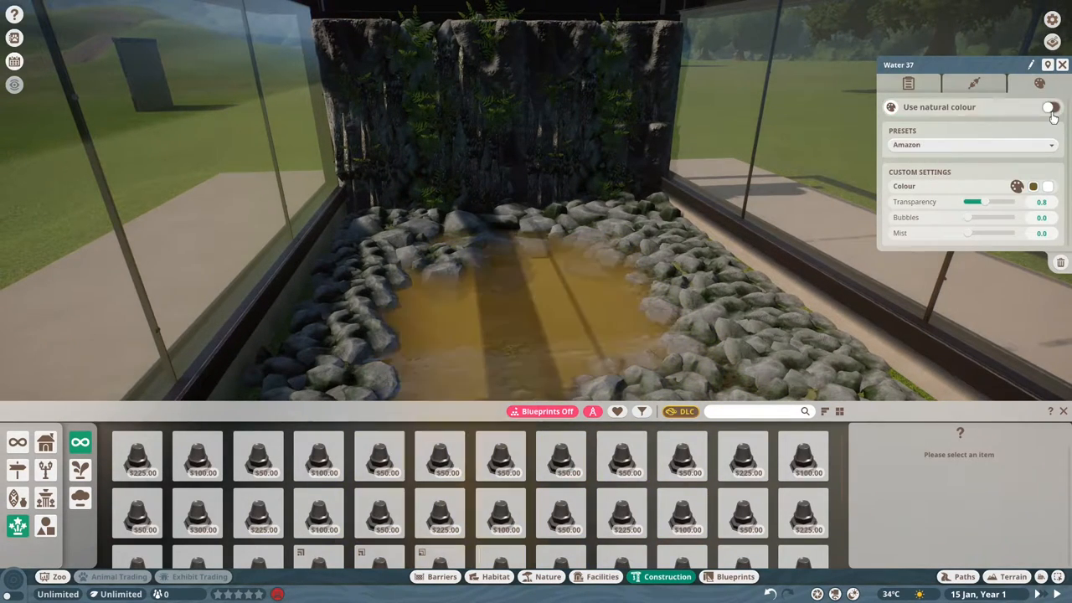
pyautogui.moveTo(970, 232); pyautogui.dragTo(975, 233)
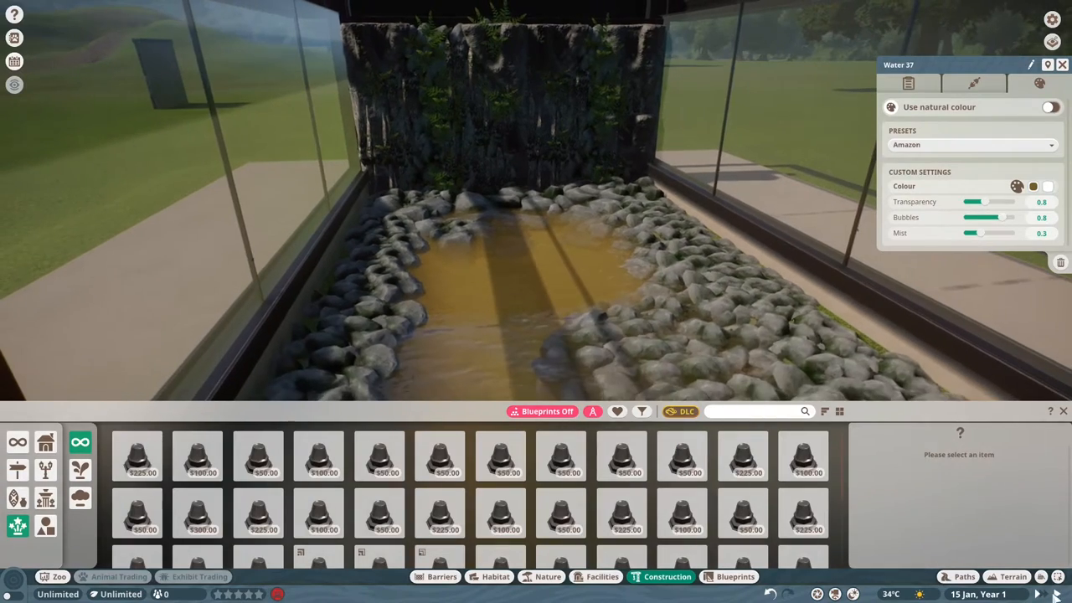
pyautogui.moveTo(984, 202); pyautogui.dragTo(992, 202)
pyautogui.write('murky')
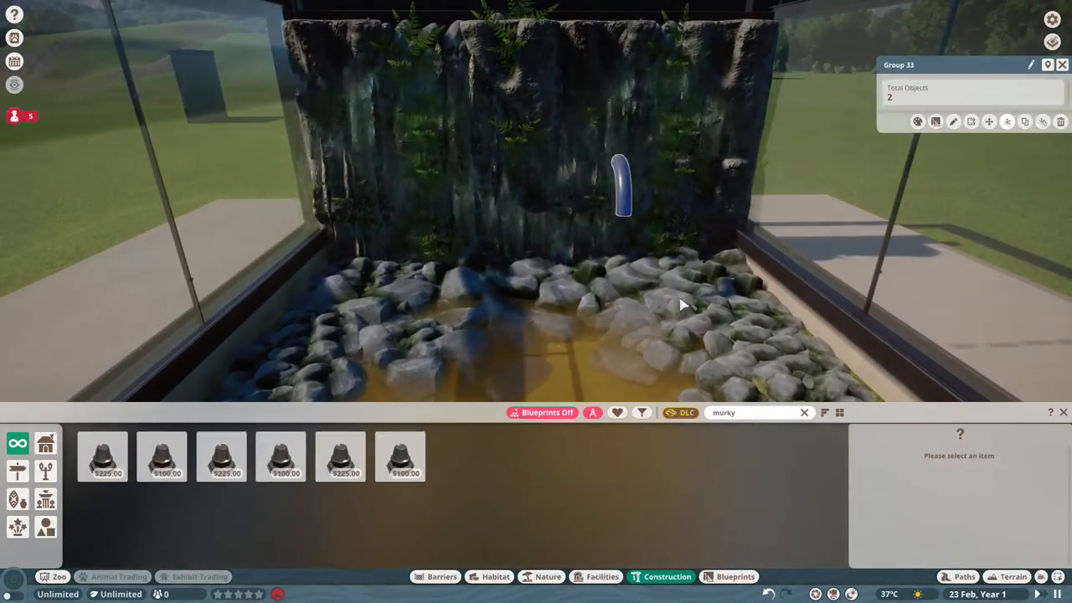
# - Place dark metal beams along the top edges of the glass enclosure walls
pyautogui.click(161, 457)
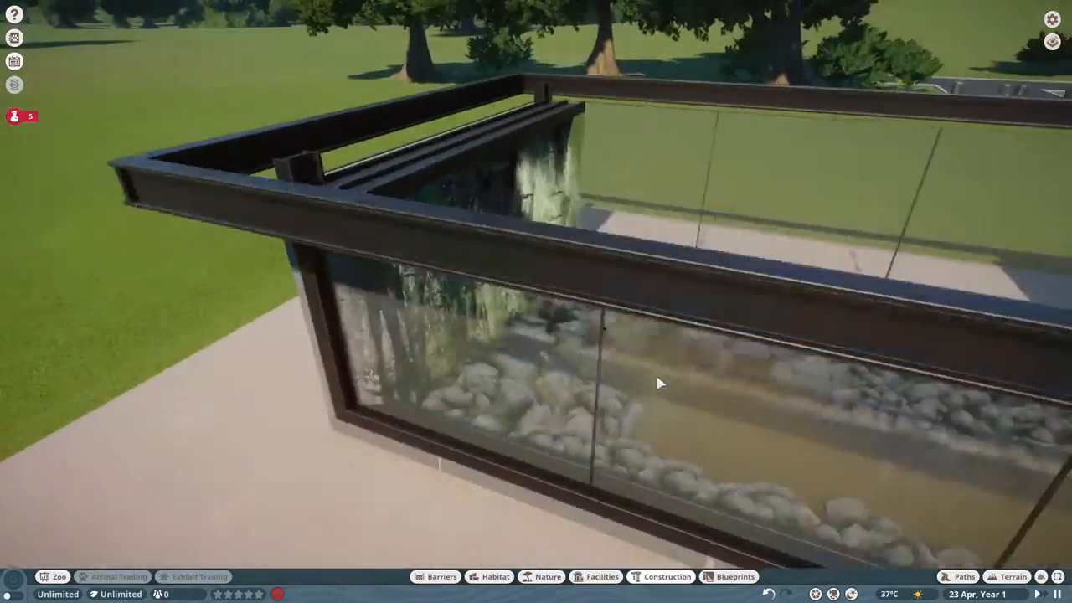
# - Search the plant catalogue for 'palm'
pyautogui.click(547, 576)
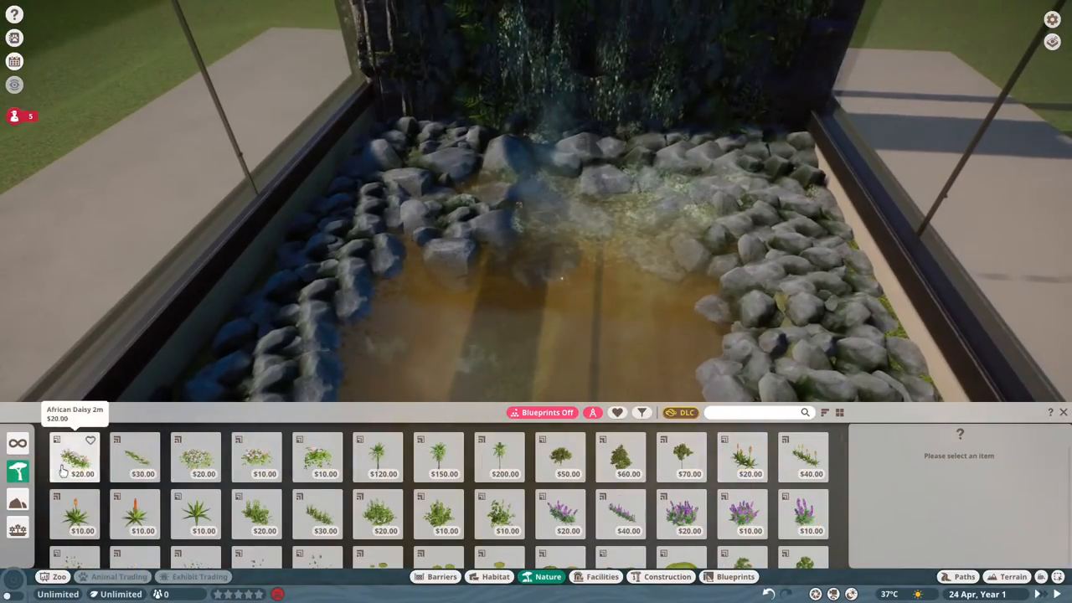
pyautogui.write('palm')
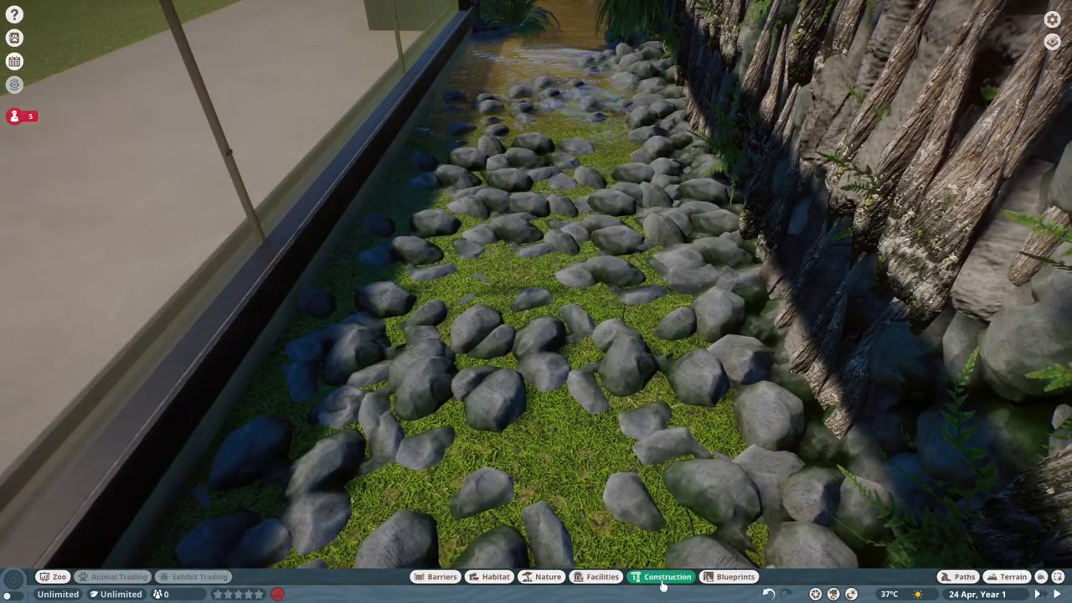
# - Open the Nature plant catalogue and pick grasses and palms for the enclosure
pyautogui.click(547, 577)
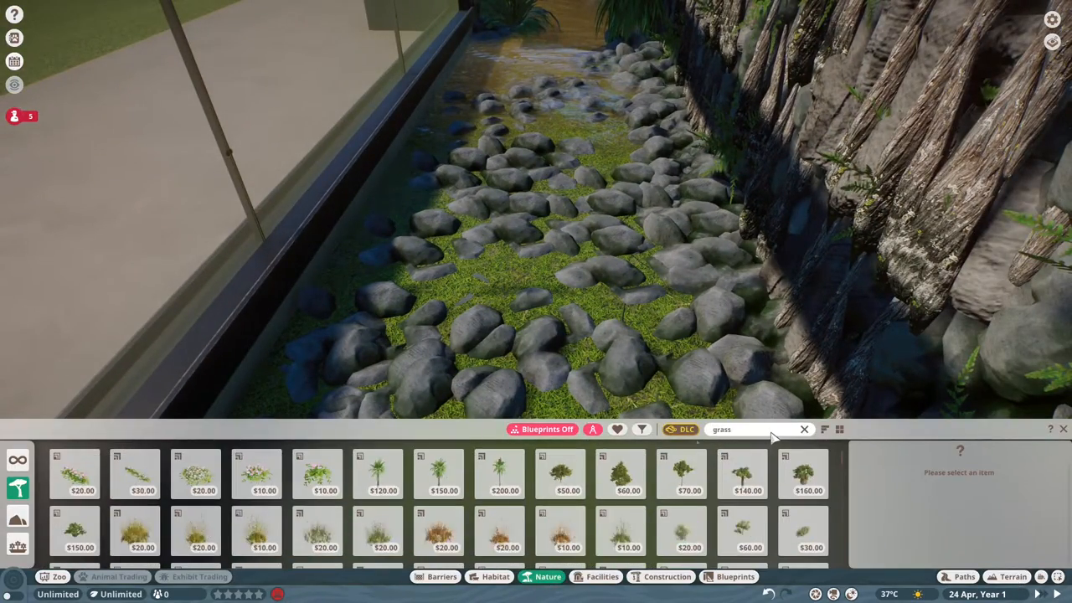
pyautogui.click(317, 471)
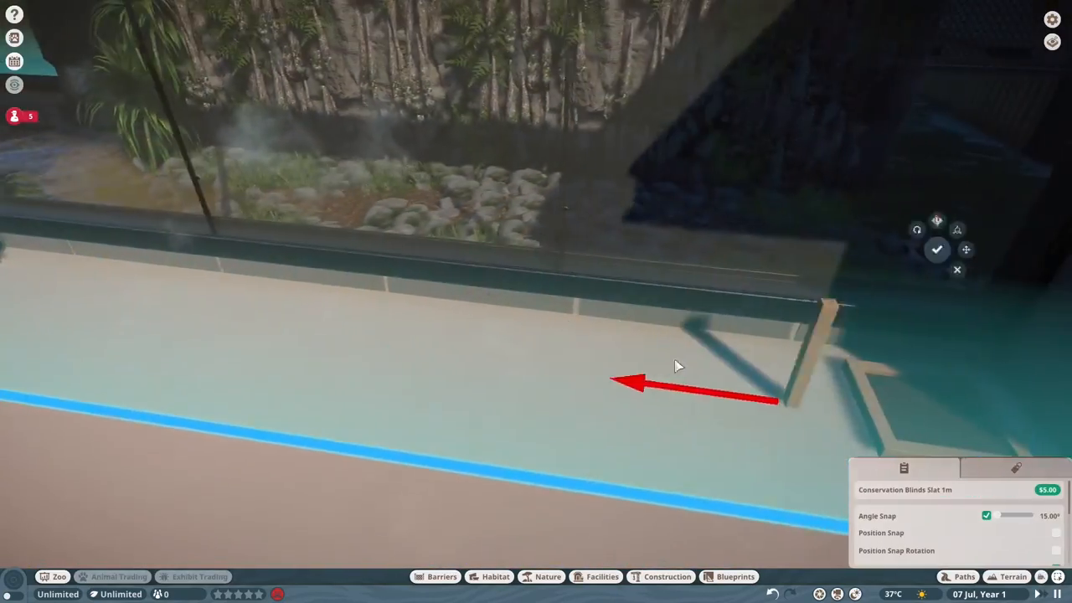
# - Confirm placement of the wooden Conservation Blinds Slat on the walkway
pyautogui.click(734, 577)
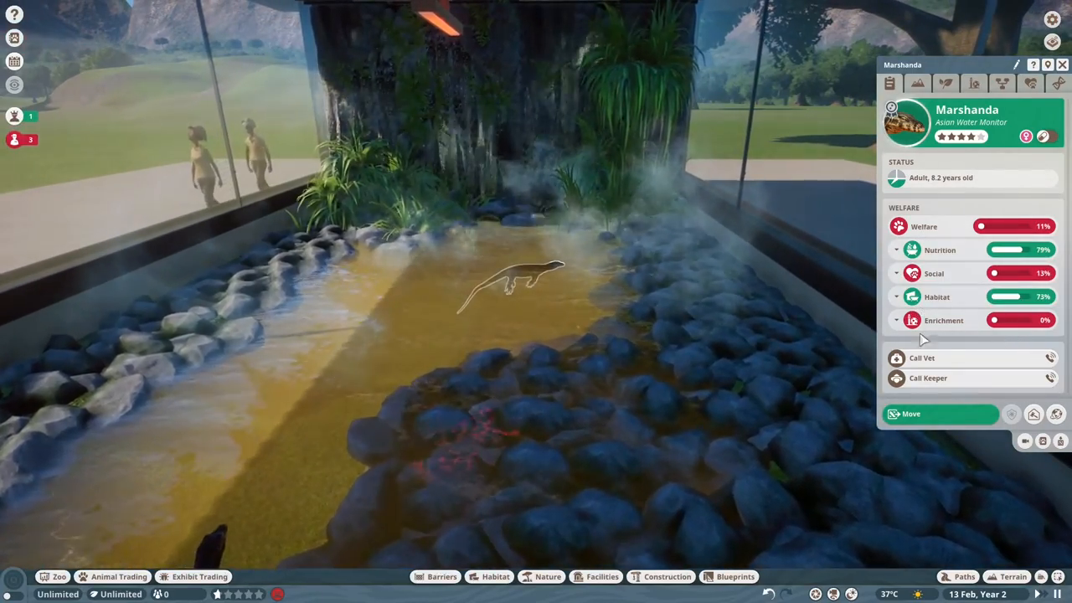
# - Open the top menu and turn the view along the building front
pyautogui.click(917, 82)
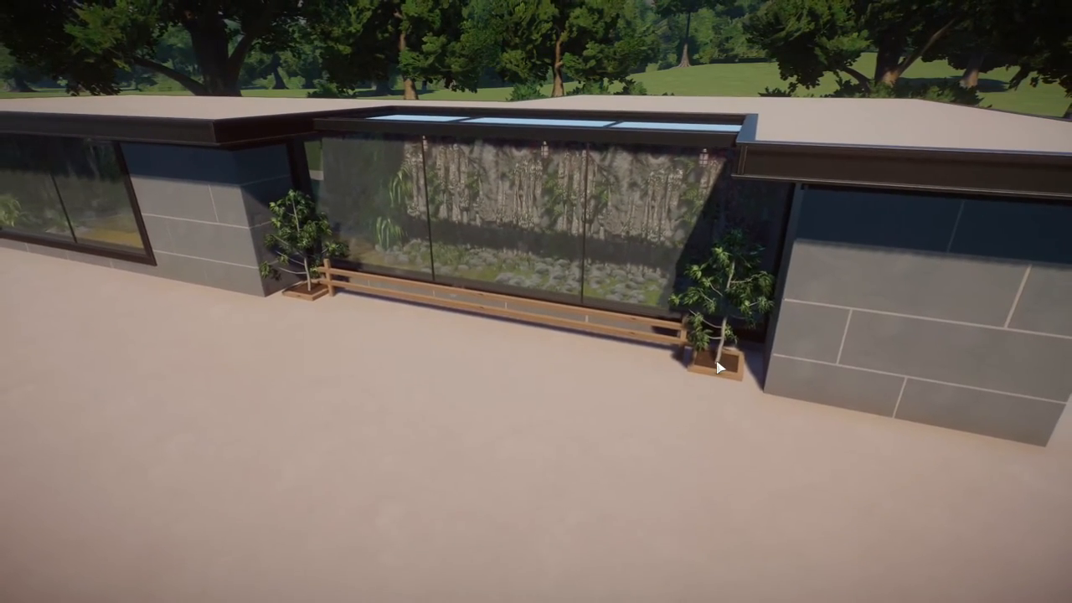
pyautogui.moveTo(720, 364); pyautogui.dragTo(545, 344)
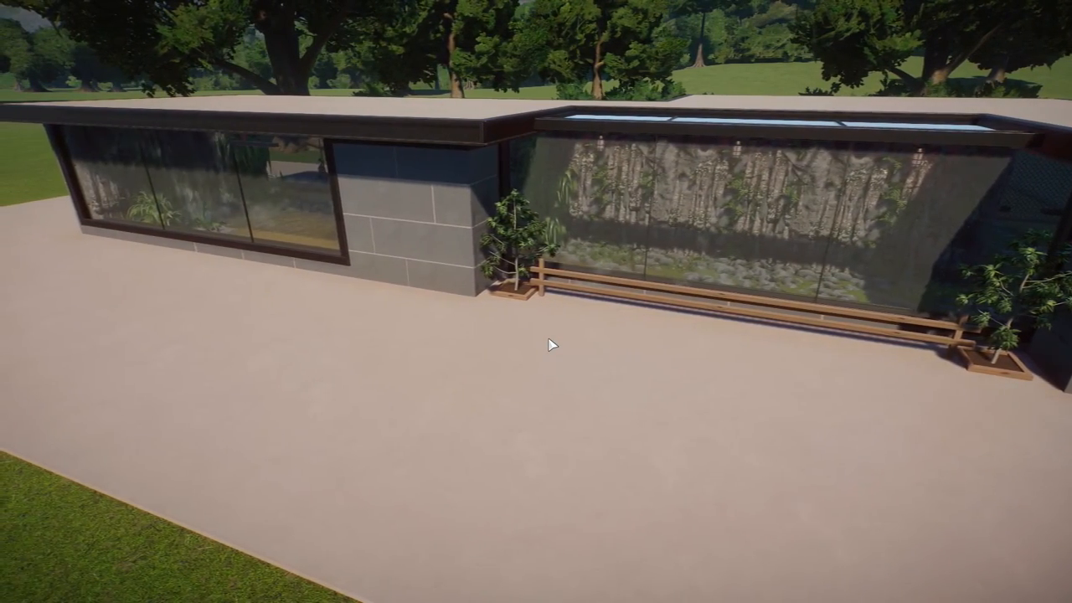